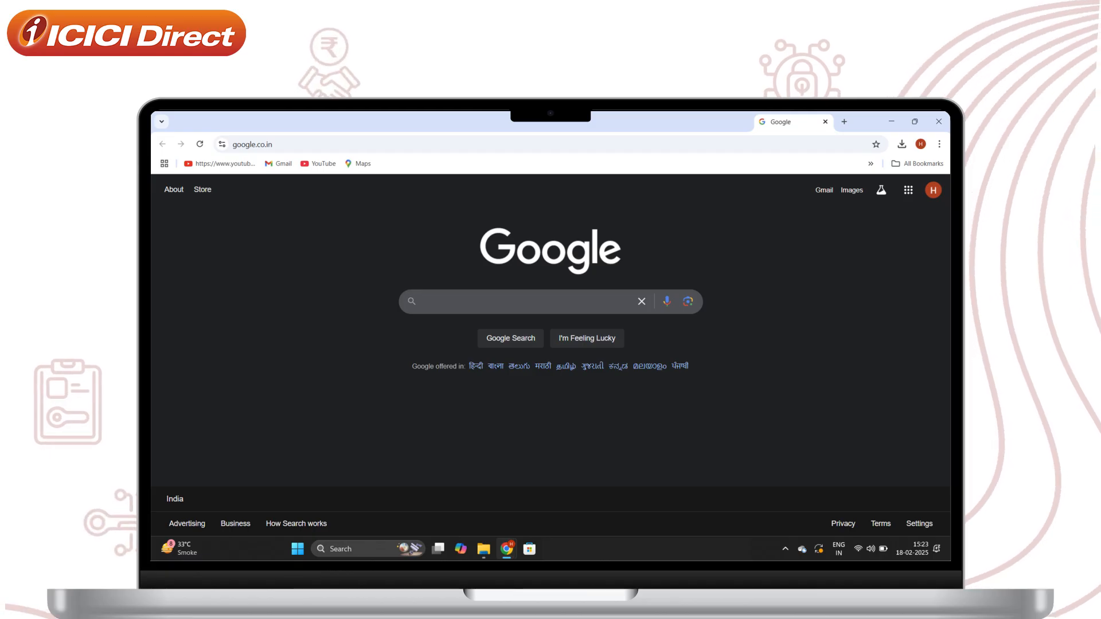
# Search the web for 'Google Colab'.
pyautogui.write('Google Colab')
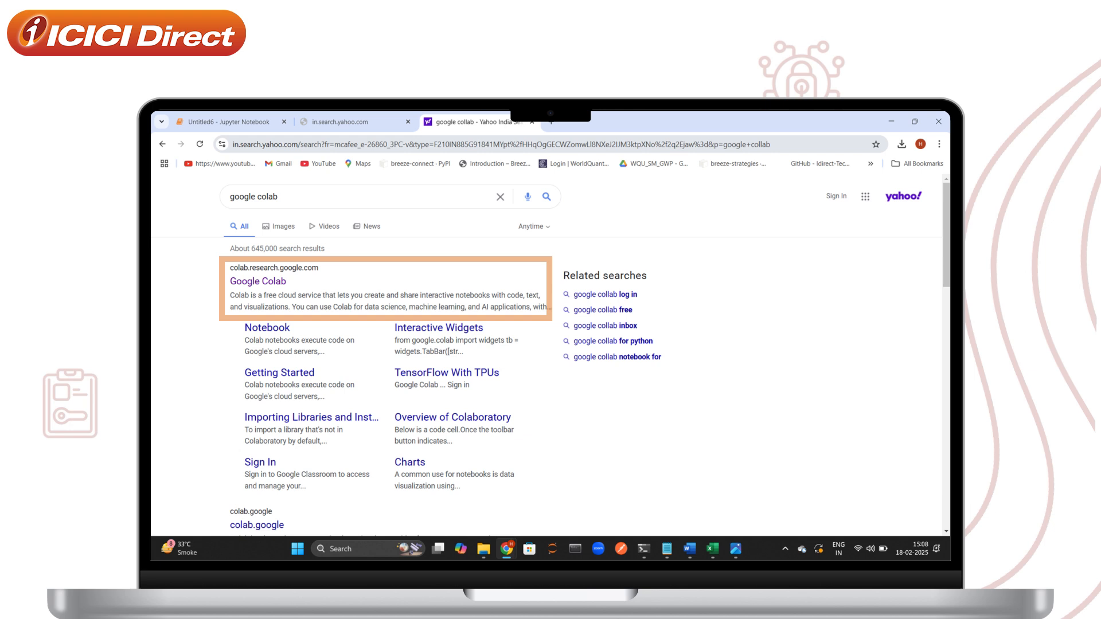
# Open the colab.research.google.com search result.
pyautogui.click(258, 281)
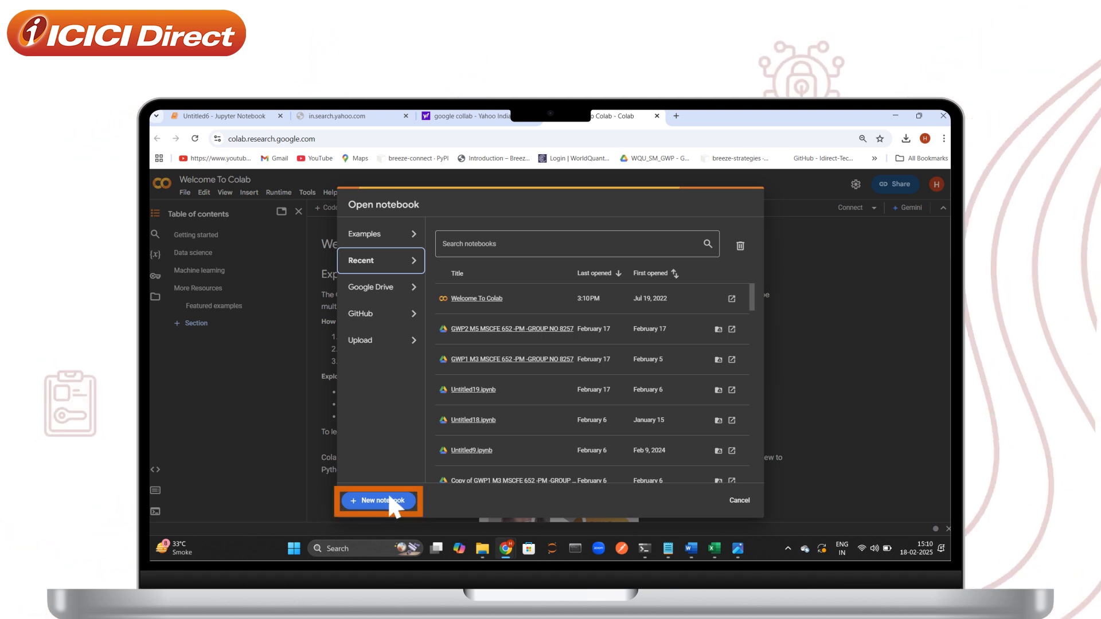
# Choose '+ New notebook' in the Open notebook dialog.
pyautogui.click(378, 501)
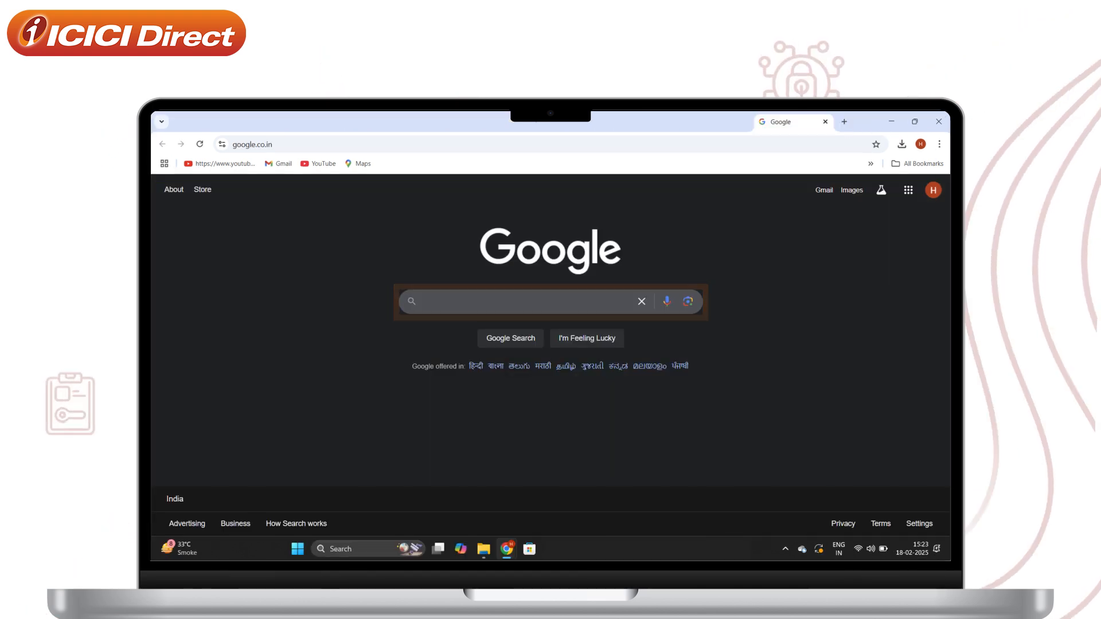
# Search 'Breeze python sdk' and open the breeze-connect PyPI result.
pyautogui.write('Breeze python sdk')
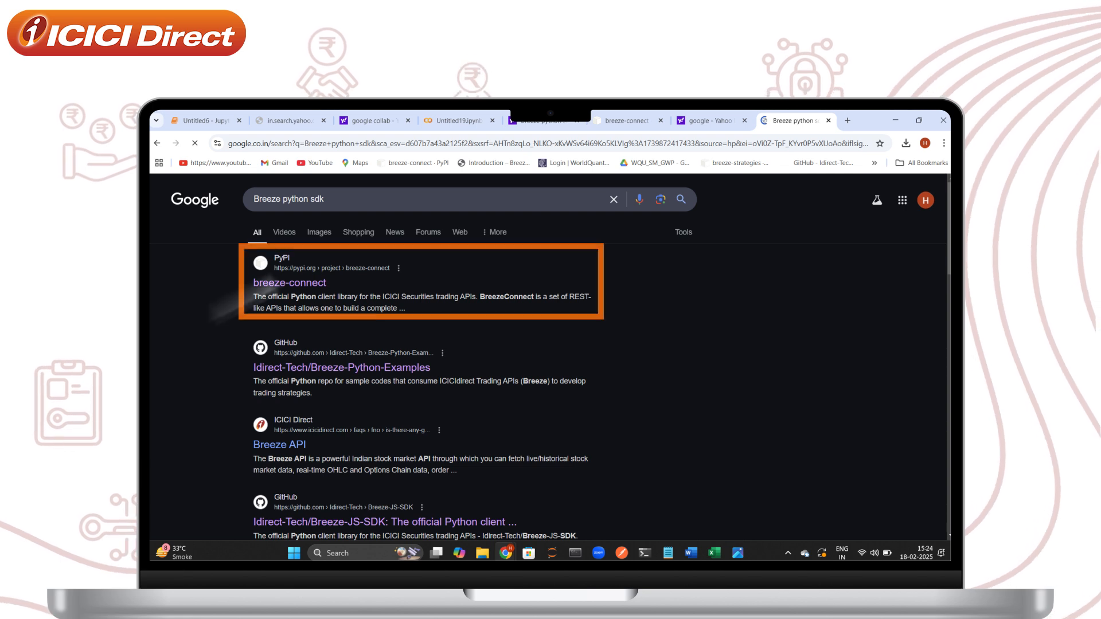
pyautogui.click(289, 283)
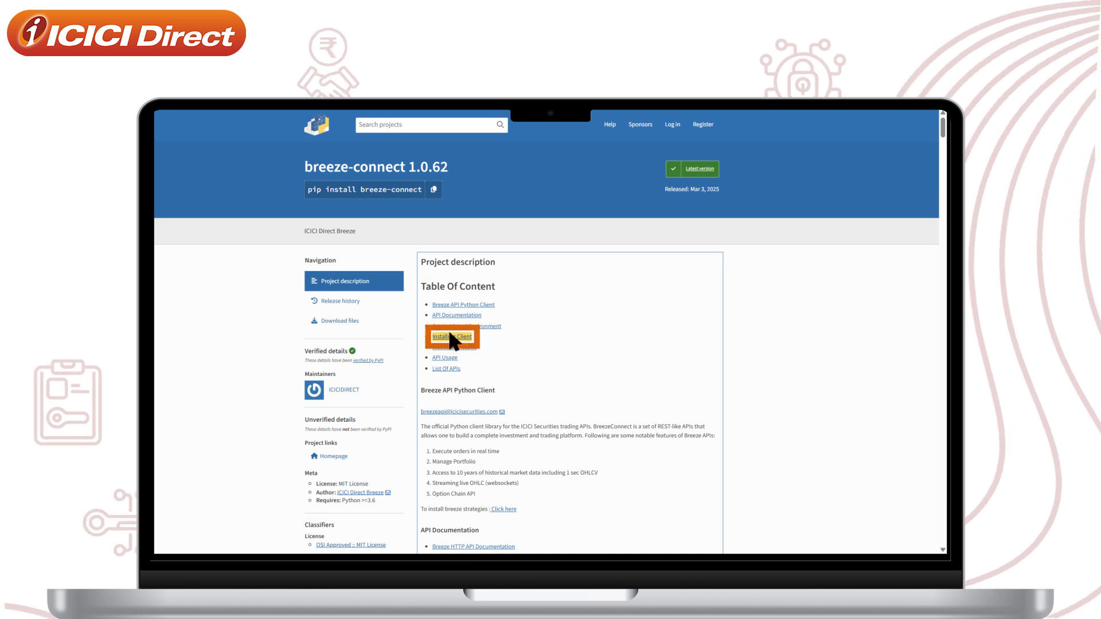
# Jump from the Table Of Content to the INDEX list of API functions.
pyautogui.click(450, 336)
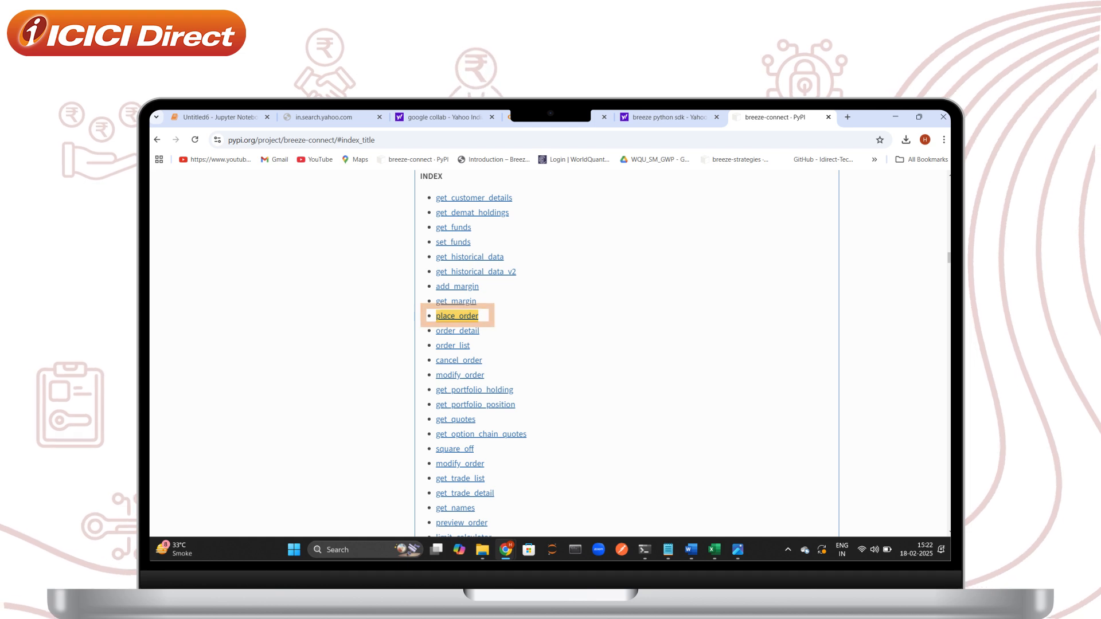
# Open the place_order link in the API index.
pyautogui.click(457, 316)
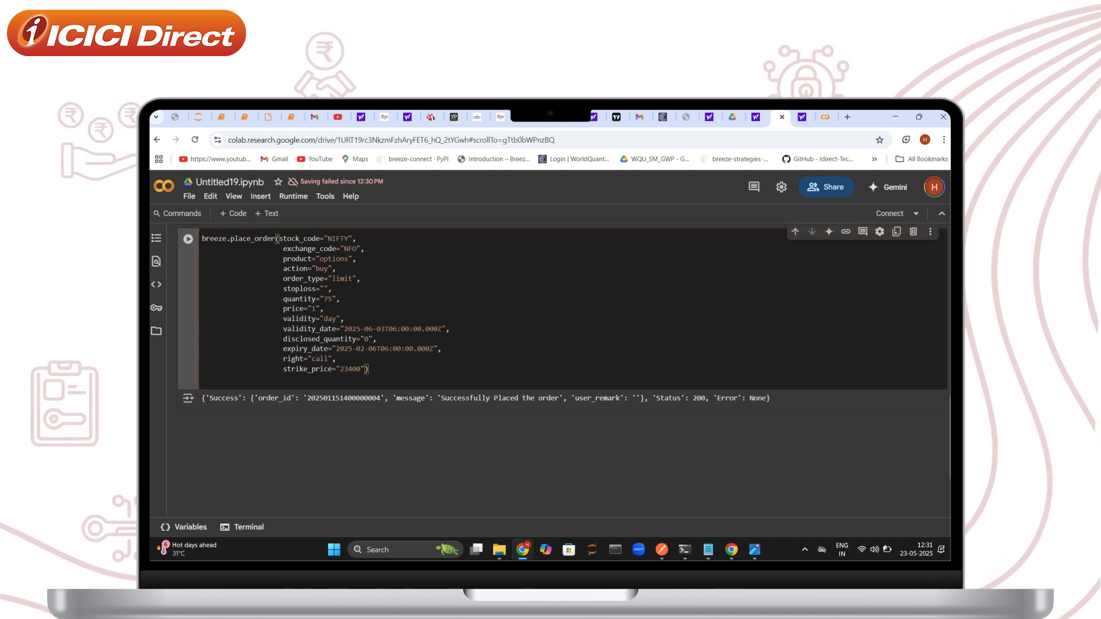
# Run the breeze.place_order NIFTY options buy cell for a successful order.
pyautogui.click(175, 240)
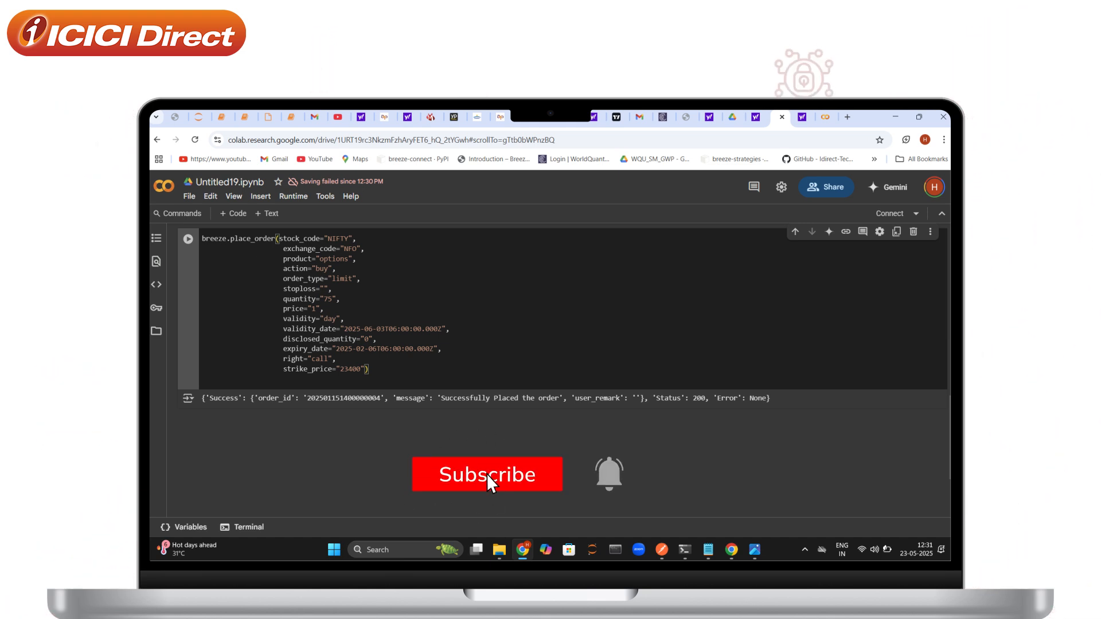
pyautogui.click(488, 474)
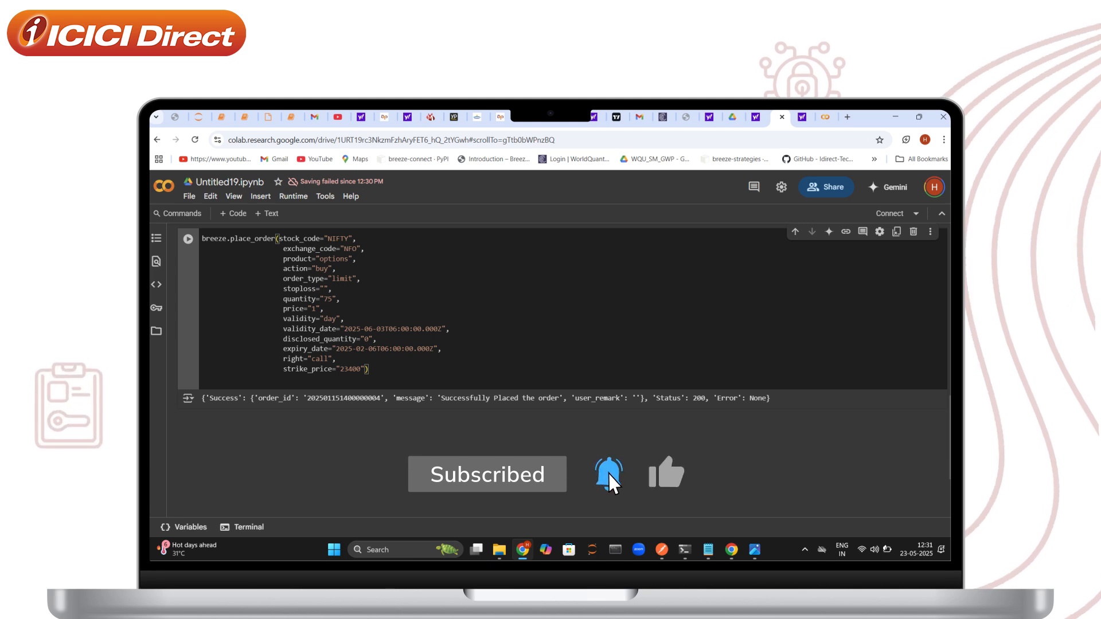